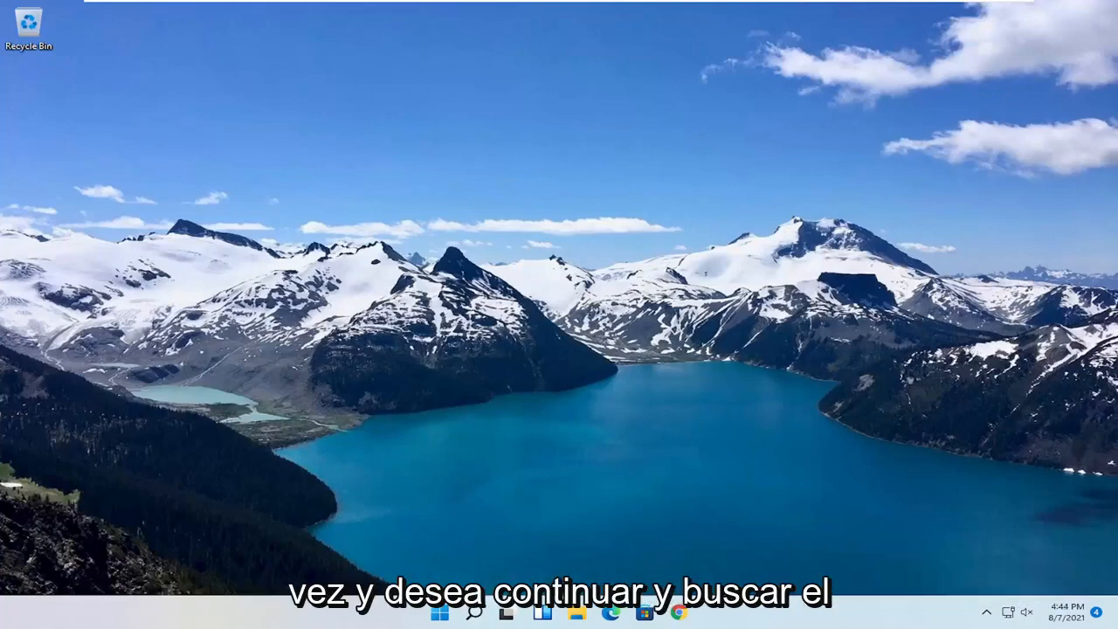
- Launch the Local Group Policy Editor from a Start search for 'group policy'
{"action": "left_click", "coordinate": [474, 611]}
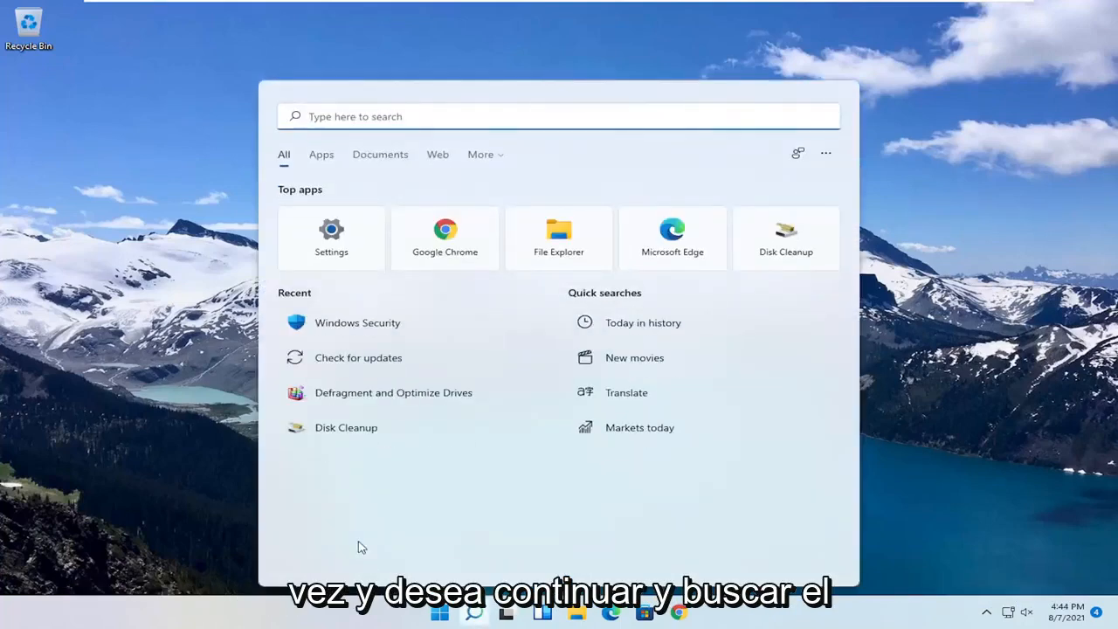
{"action": "type", "text": "group policy"}
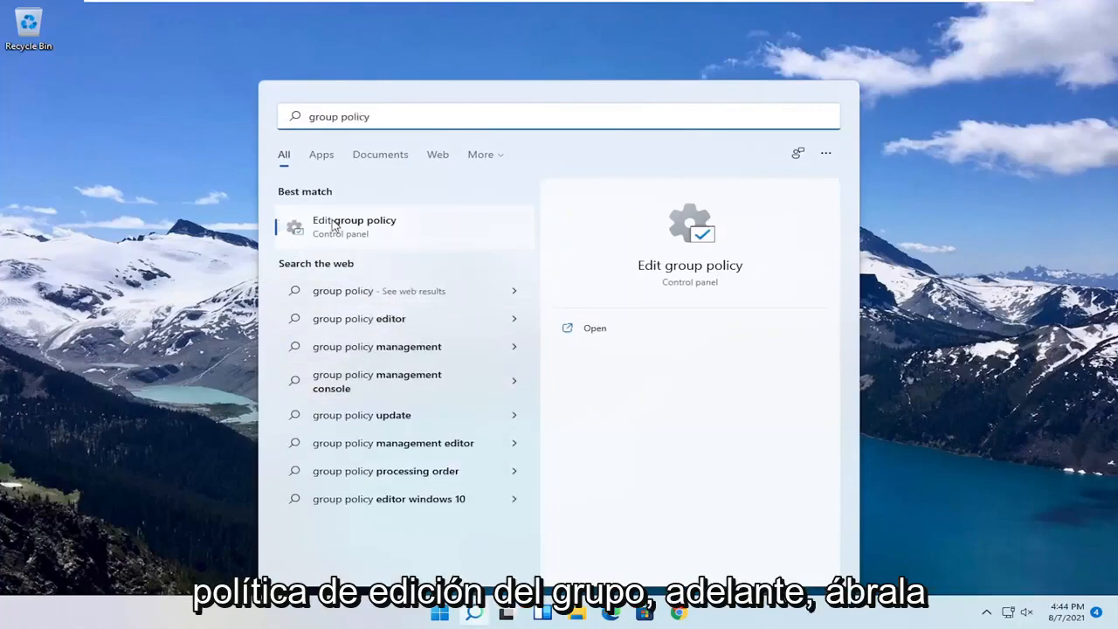
{"action": "left_click", "coordinate": [353, 227]}
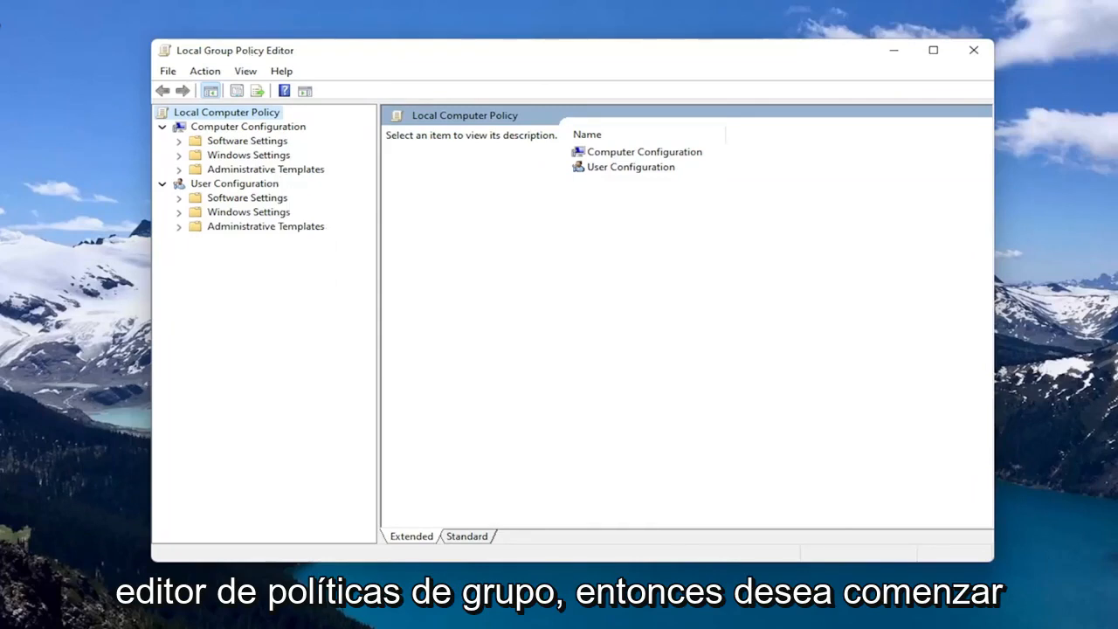
- Navigate to Computer Configuration > Administrative Templates > Windows Components > Microsoft Defender Antivirus
{"action": "left_click", "coordinate": [248, 126]}
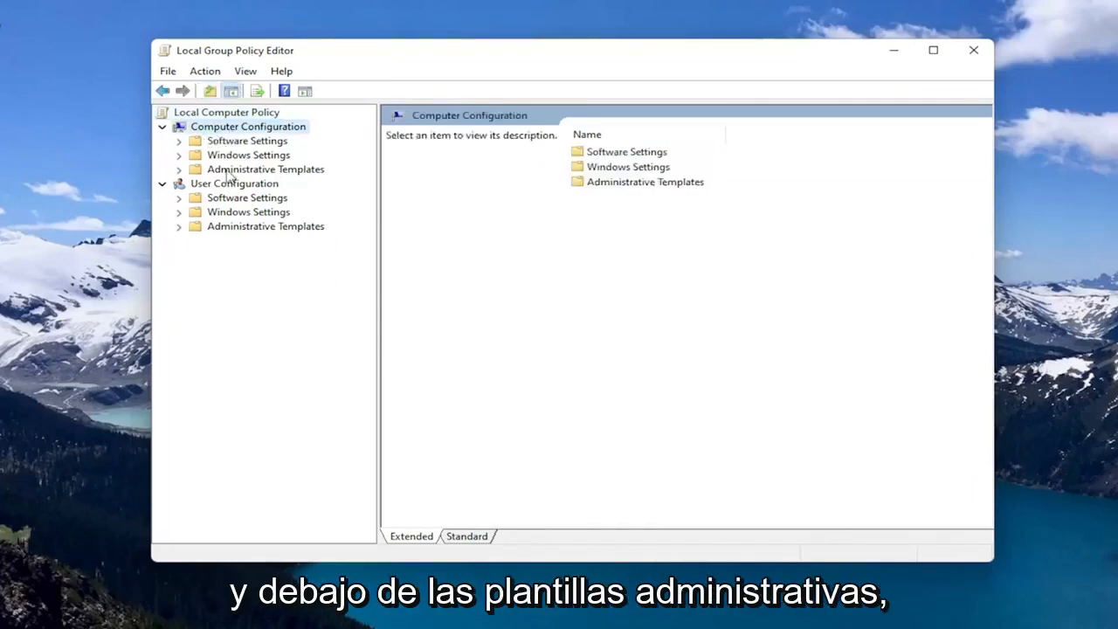
{"action": "double_click", "coordinate": [265, 168]}
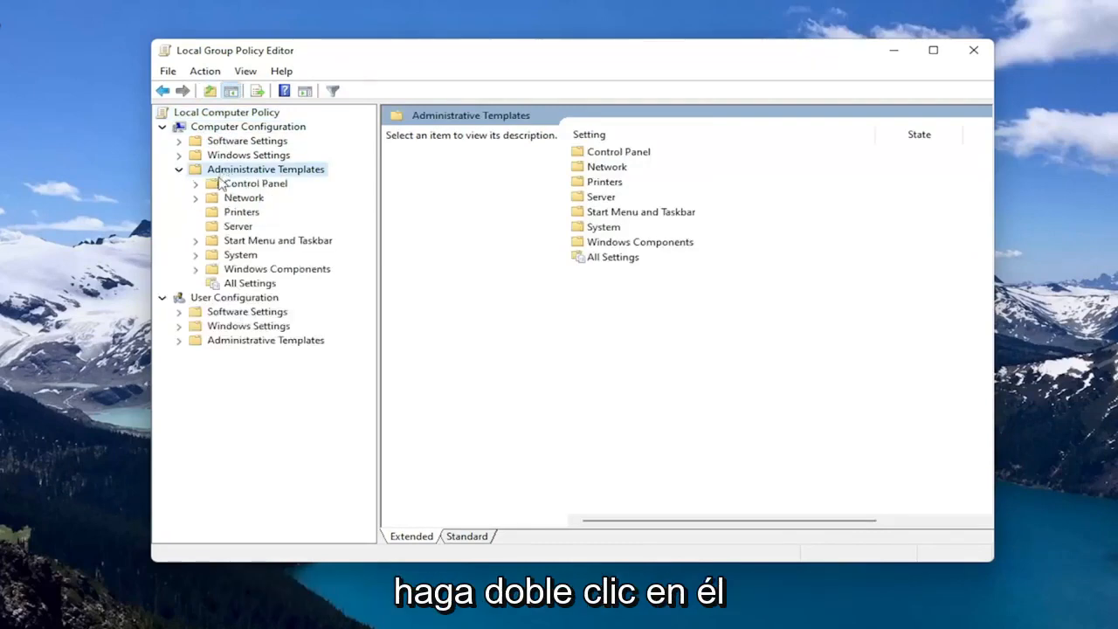
{"action": "double_click", "coordinate": [276, 269]}
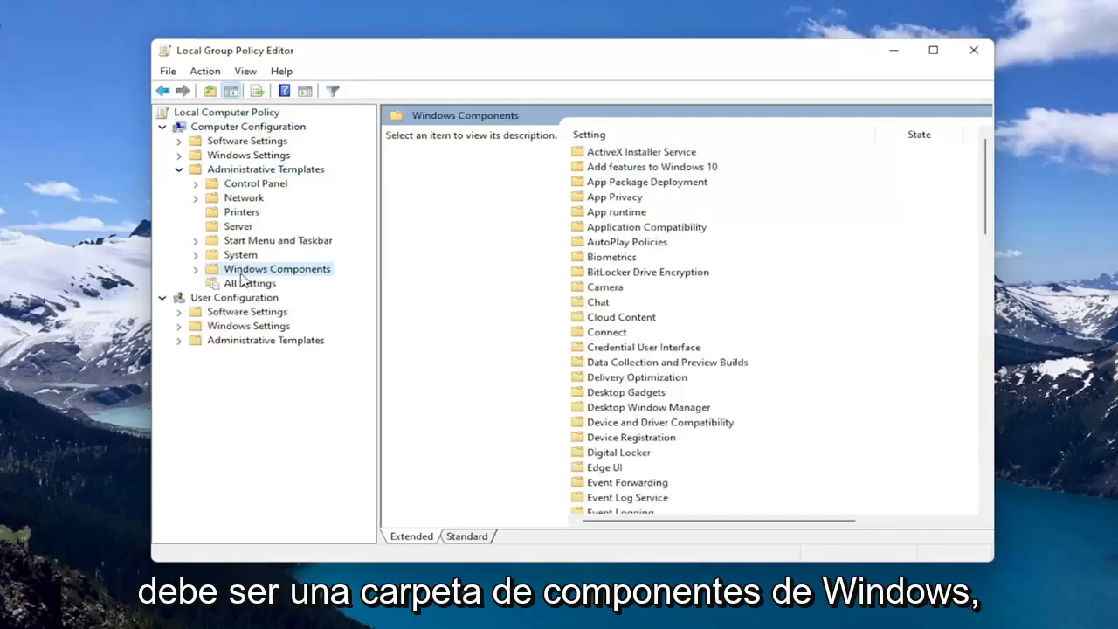
{"action": "double_click", "coordinate": [278, 269]}
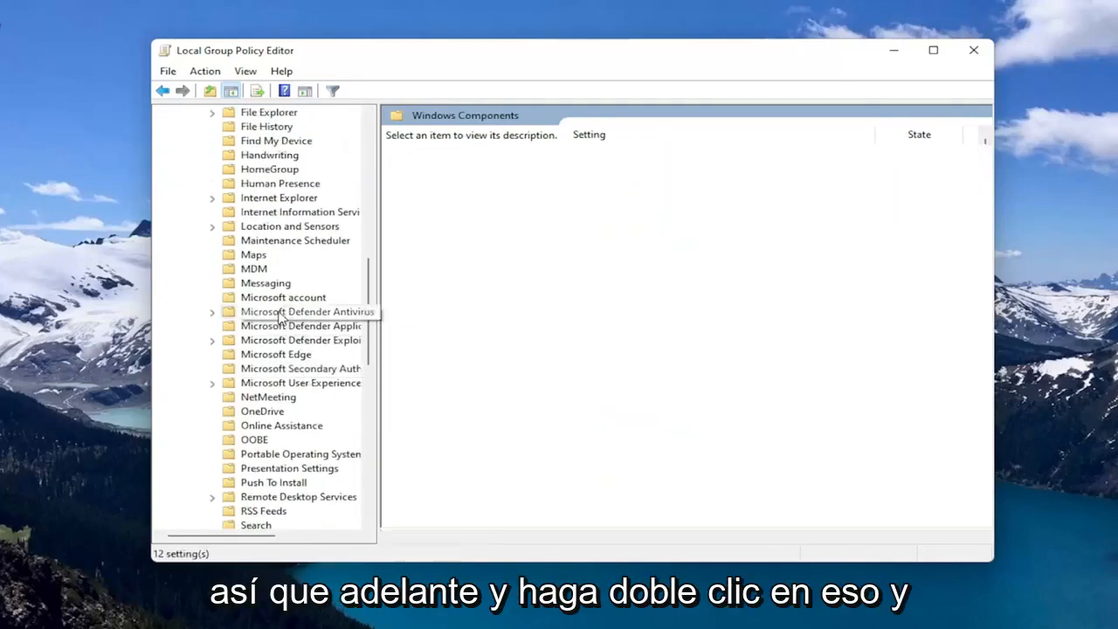
{"action": "double_click", "coordinate": [308, 310]}
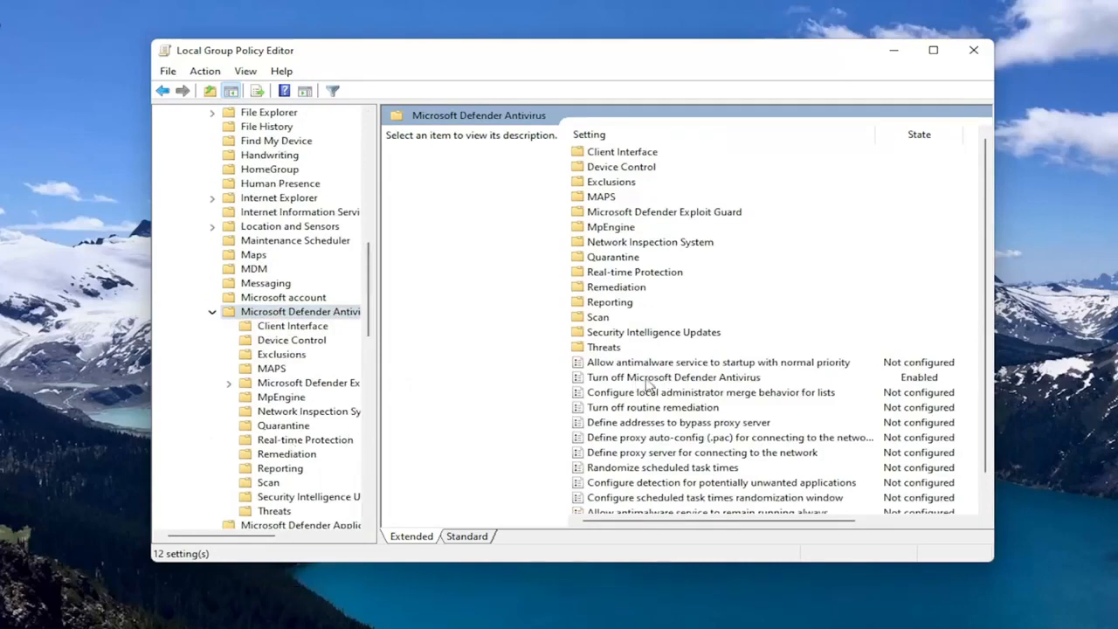
- Set the Turn off Microsoft Defender Antivirus policy to Enabled
{"action": "left_click", "coordinate": [675, 377]}
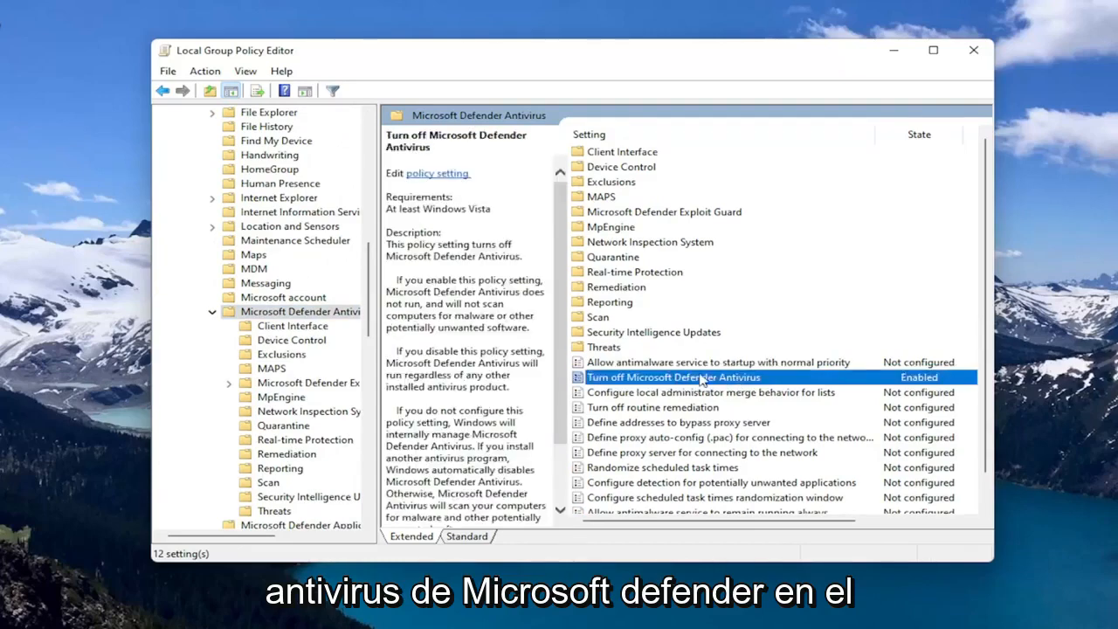
{"action": "double_click", "coordinate": [673, 378]}
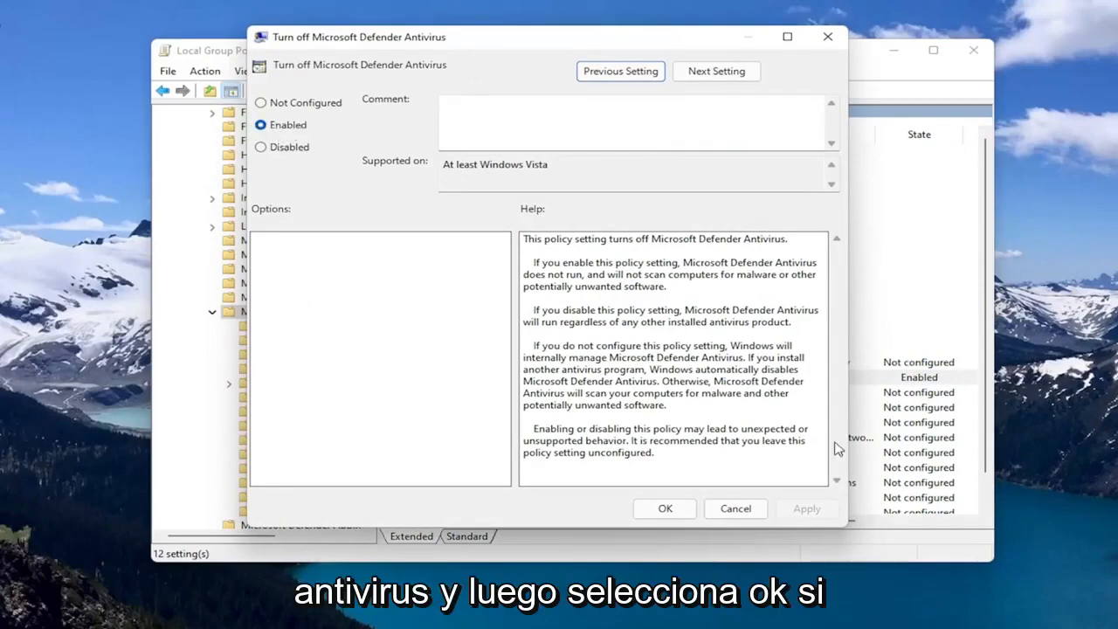
{"action": "left_click", "coordinate": [663, 509]}
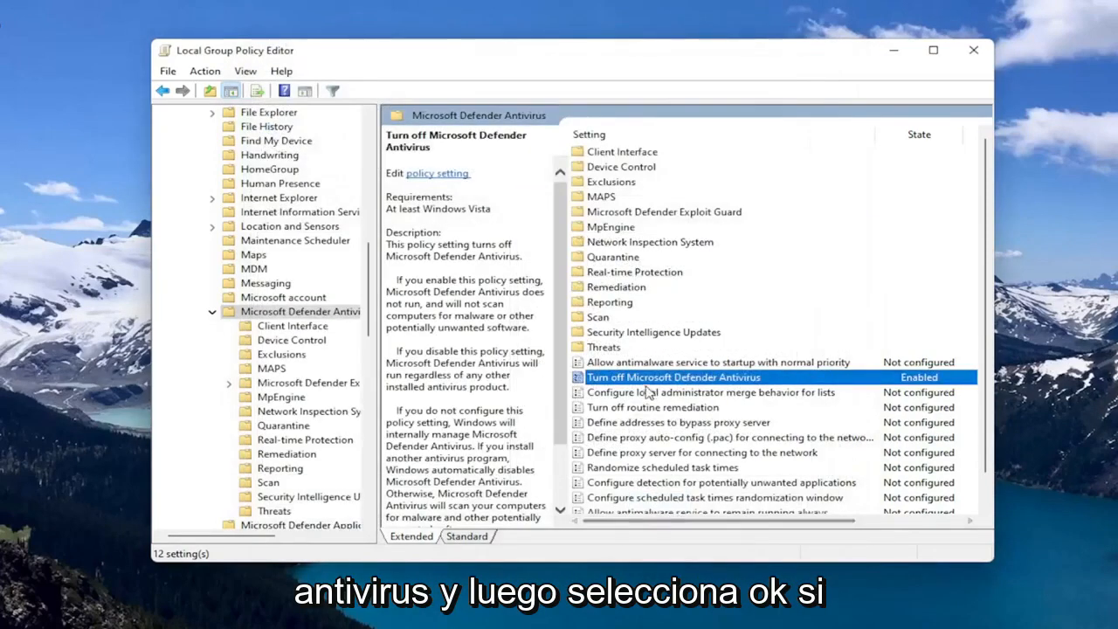
{"action": "double_click", "coordinate": [672, 377]}
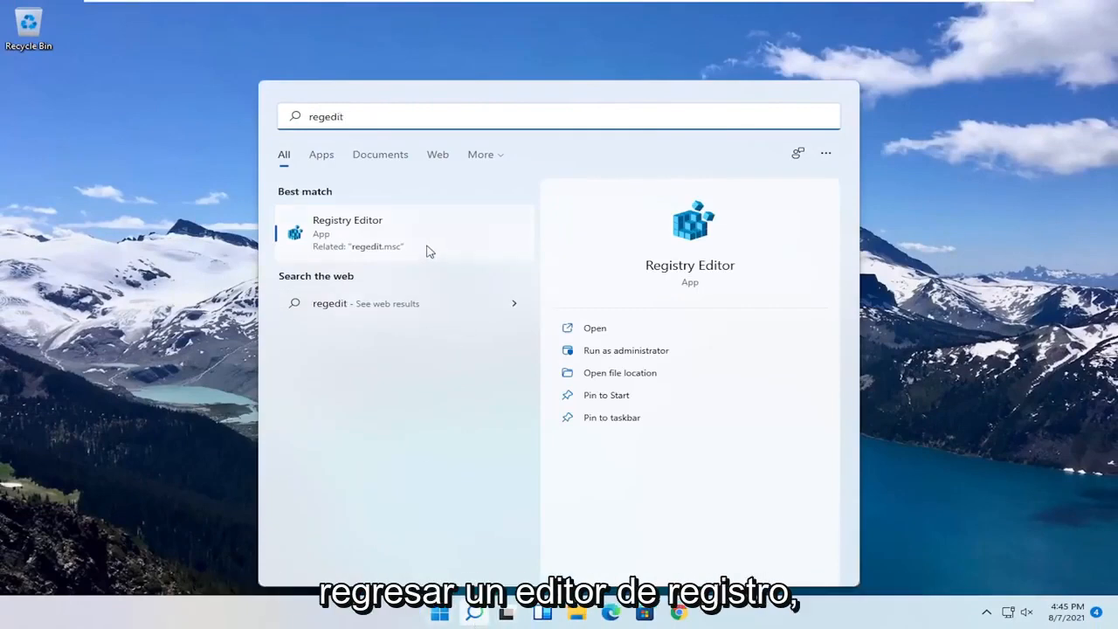
- Run Registry Editor as administrator and approve the User Account Control prompt
{"action": "right_click", "coordinate": [349, 232]}
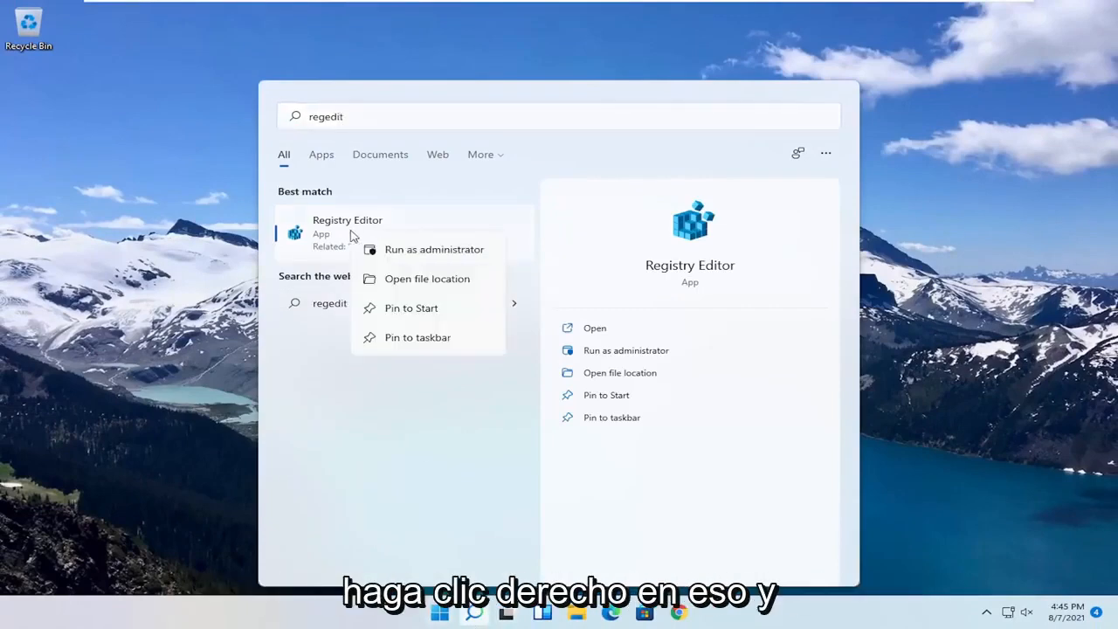
{"action": "left_click", "coordinate": [434, 248]}
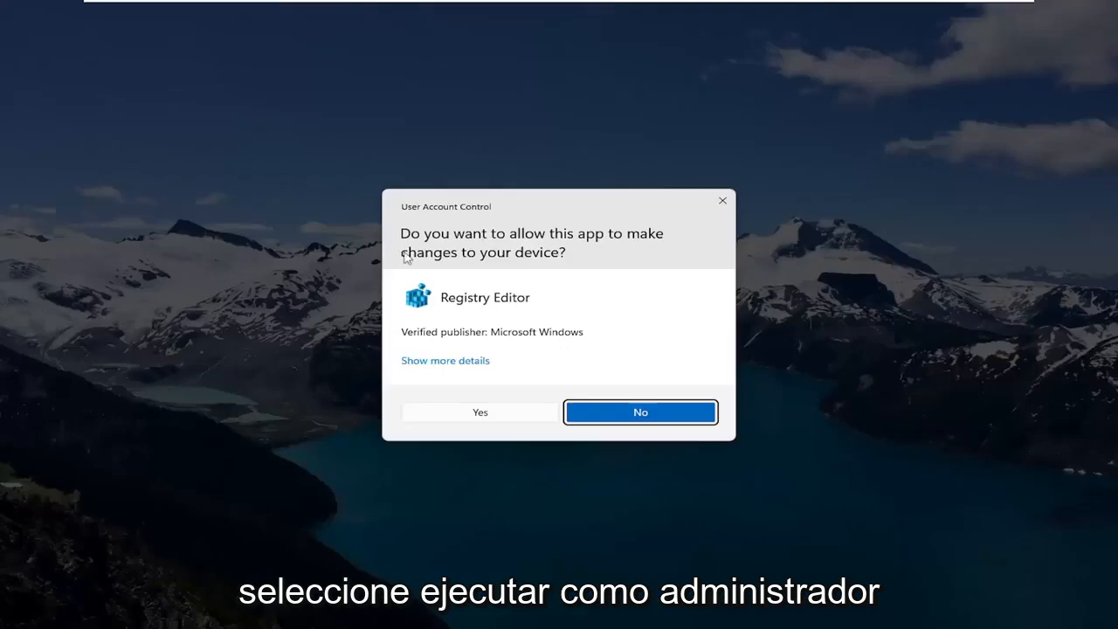
{"action": "mouse_move", "coordinate": [461, 365]}
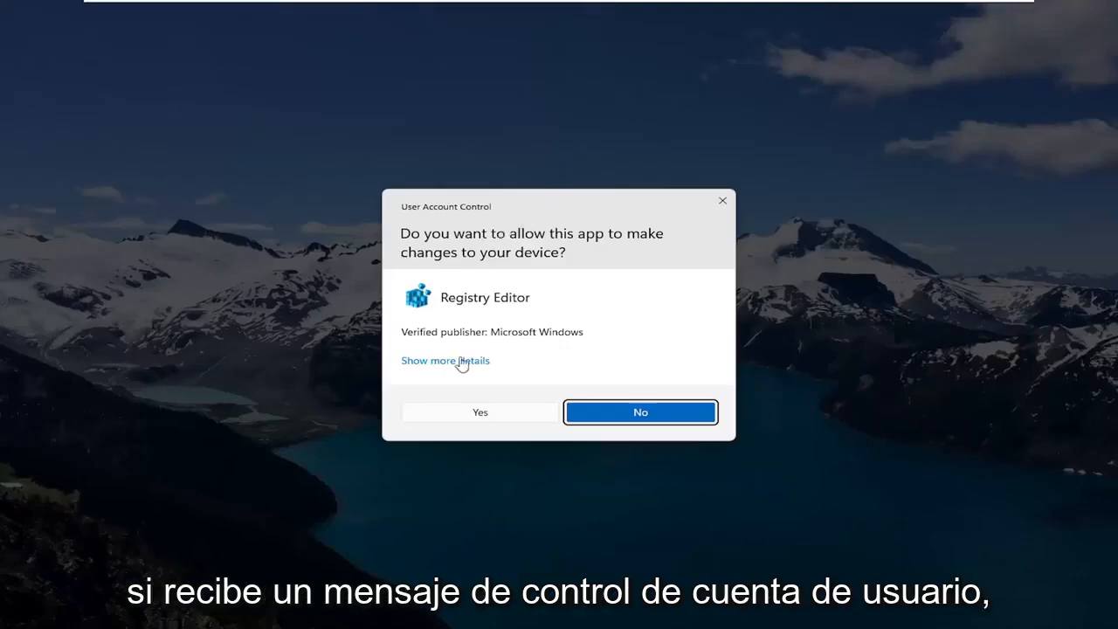
{"action": "left_click", "coordinate": [479, 413]}
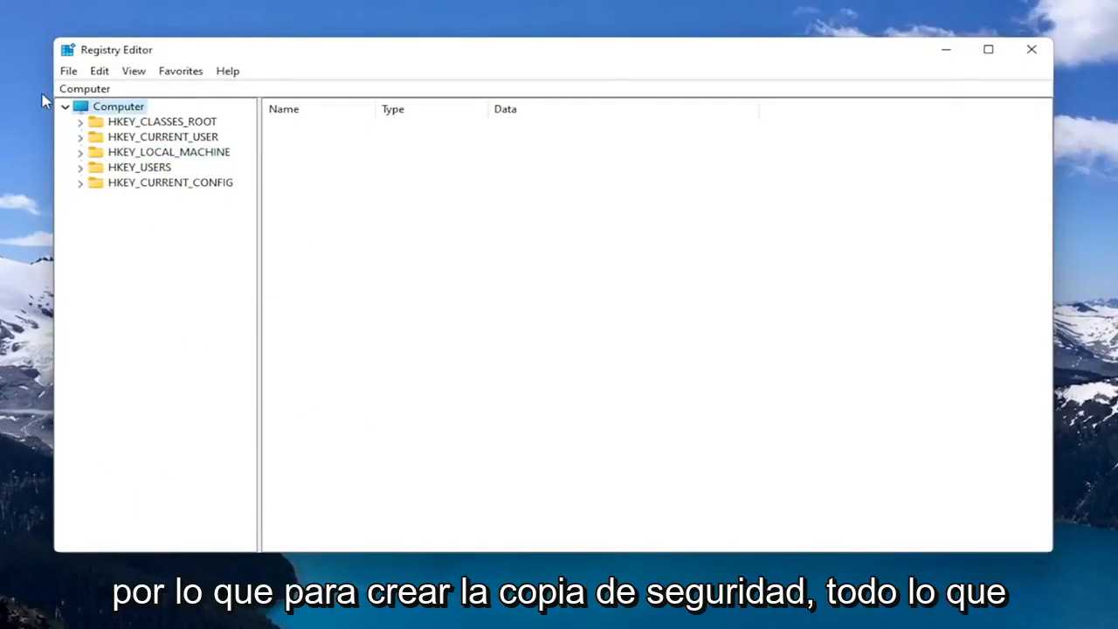
{"action": "left_click", "coordinate": [68, 70]}
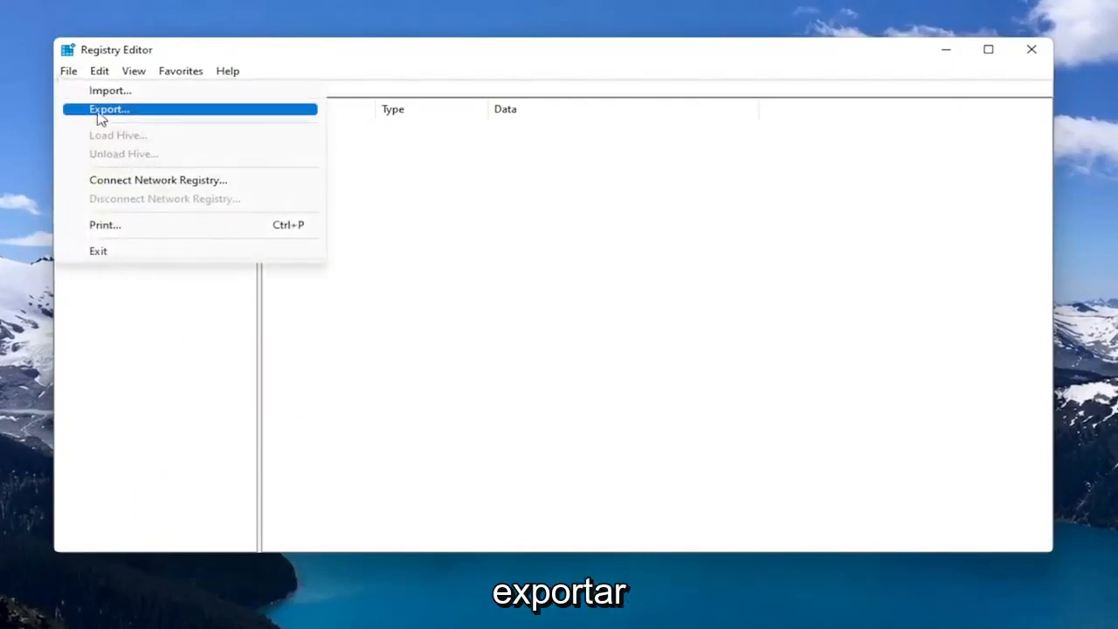
{"action": "left_click", "coordinate": [108, 108]}
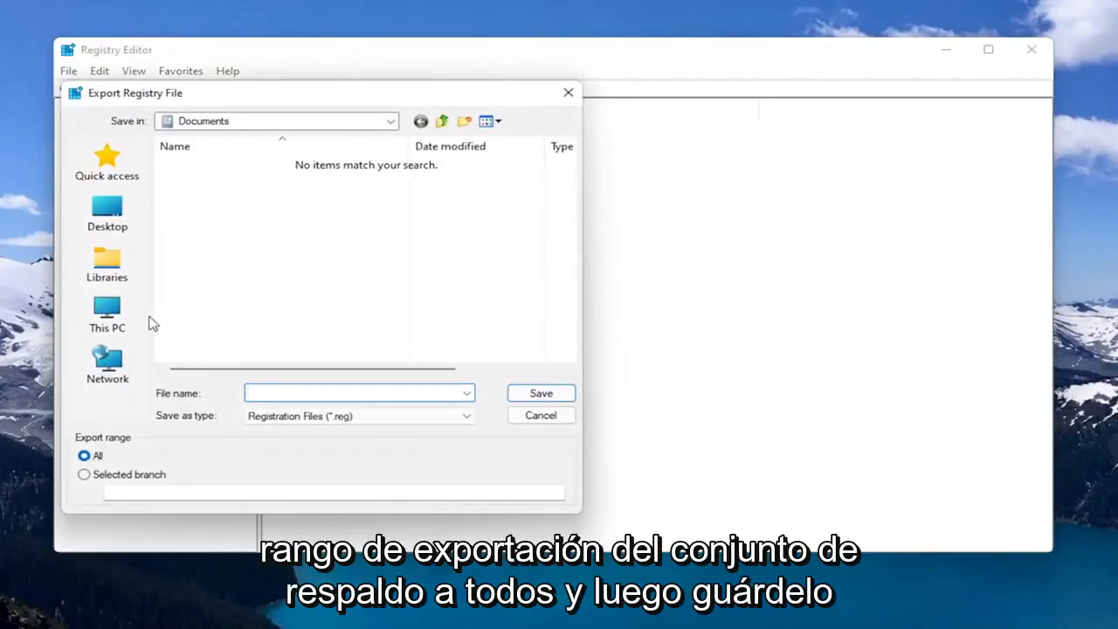
{"action": "left_click", "coordinate": [106, 213]}
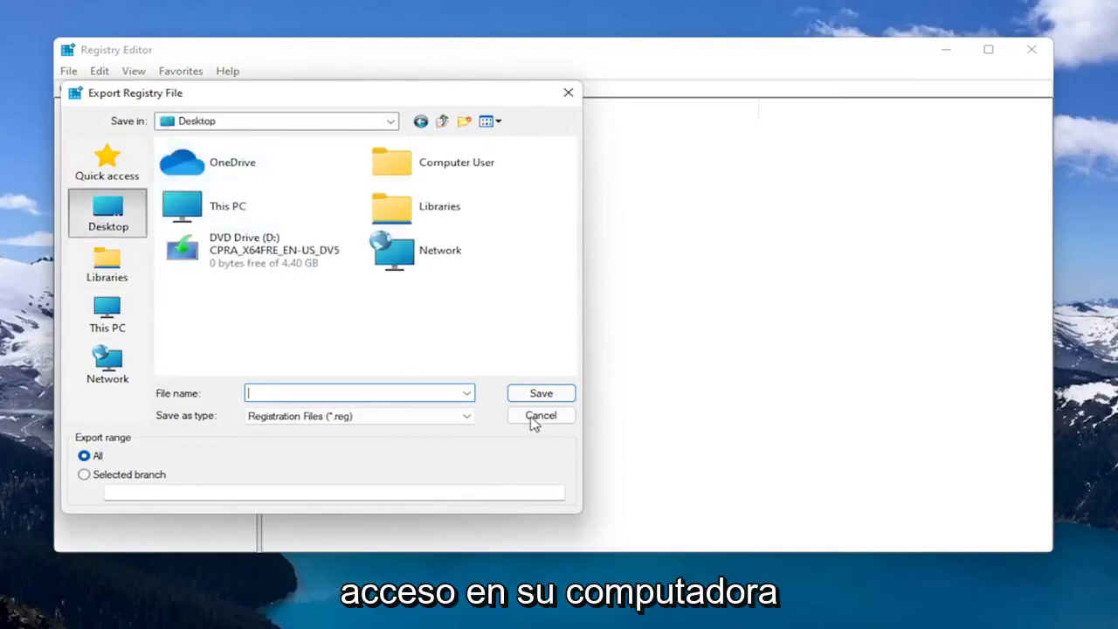
{"action": "left_click", "coordinate": [539, 415]}
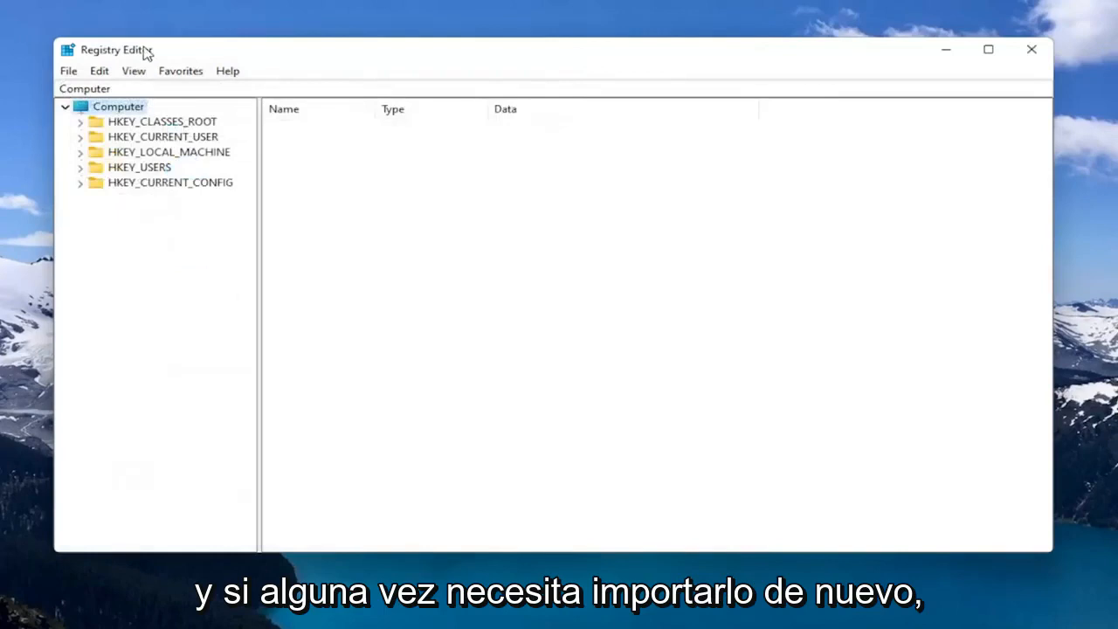
{"action": "left_click", "coordinate": [66, 70]}
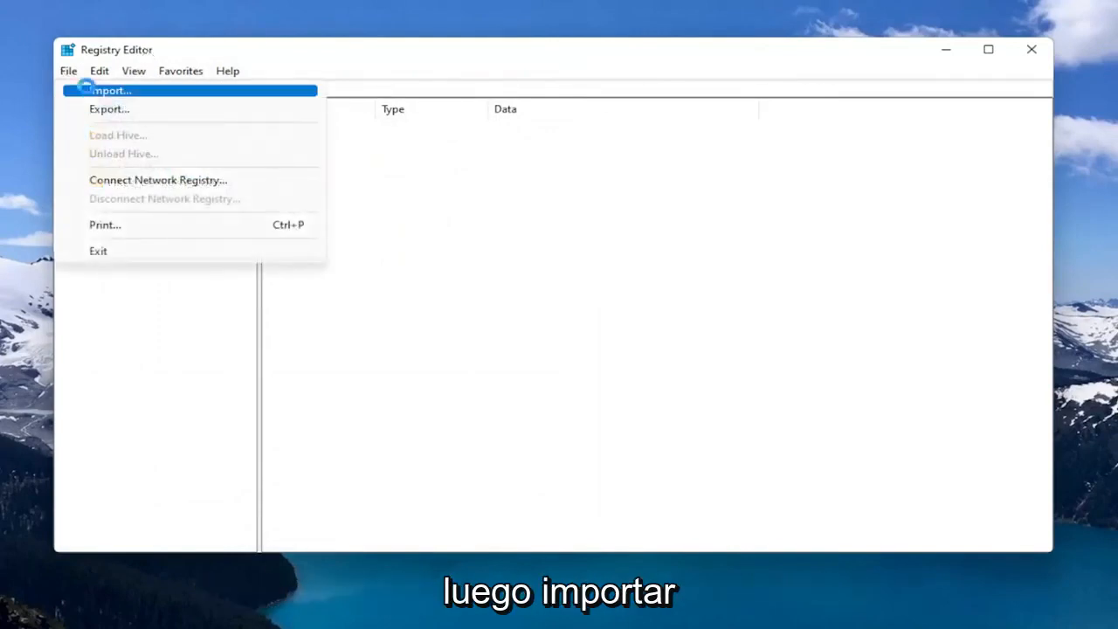
{"action": "left_click", "coordinate": [111, 91]}
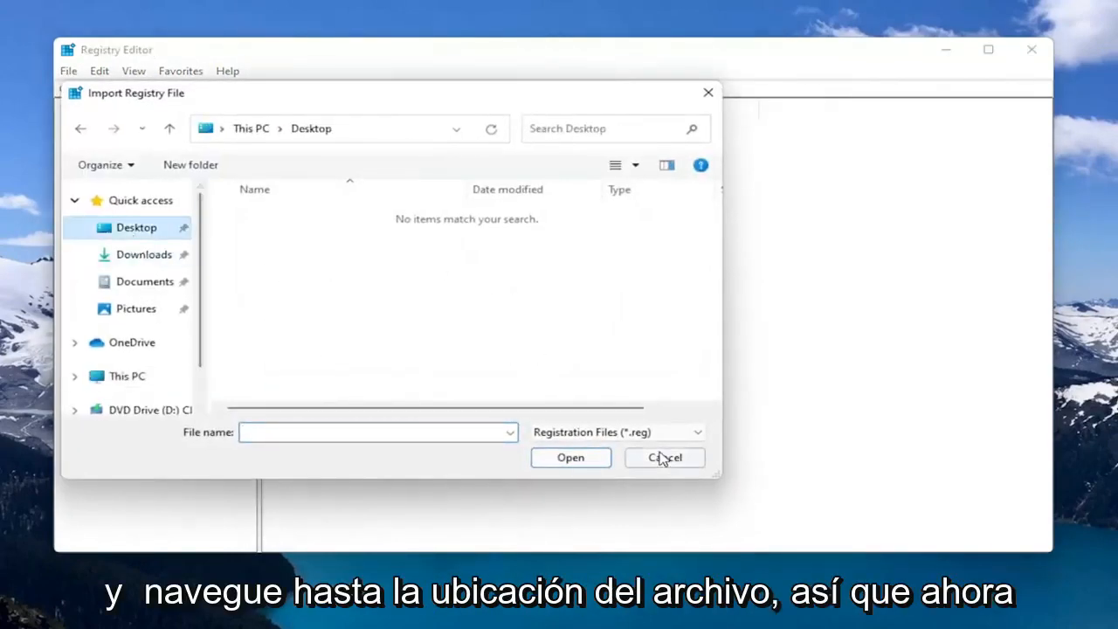
{"action": "left_click", "coordinate": [664, 458]}
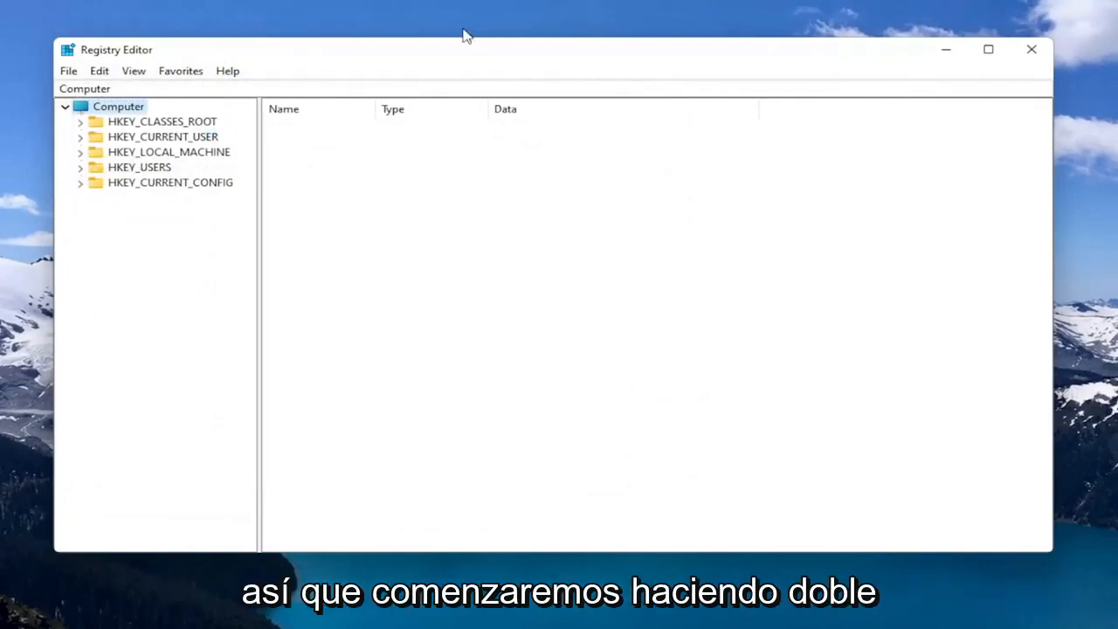
- Select the HKEY_LOCAL_MACHINE\SOFTWARE\Policies\Microsoft\Windows Defender key
{"action": "left_click", "coordinate": [168, 151]}
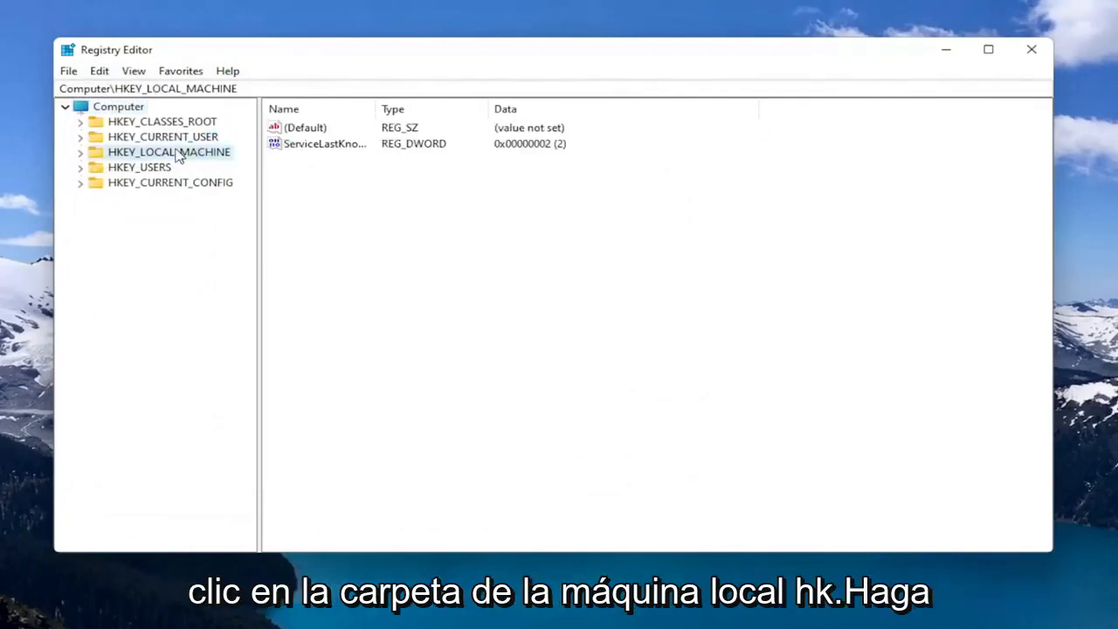
{"action": "left_click", "coordinate": [80, 150]}
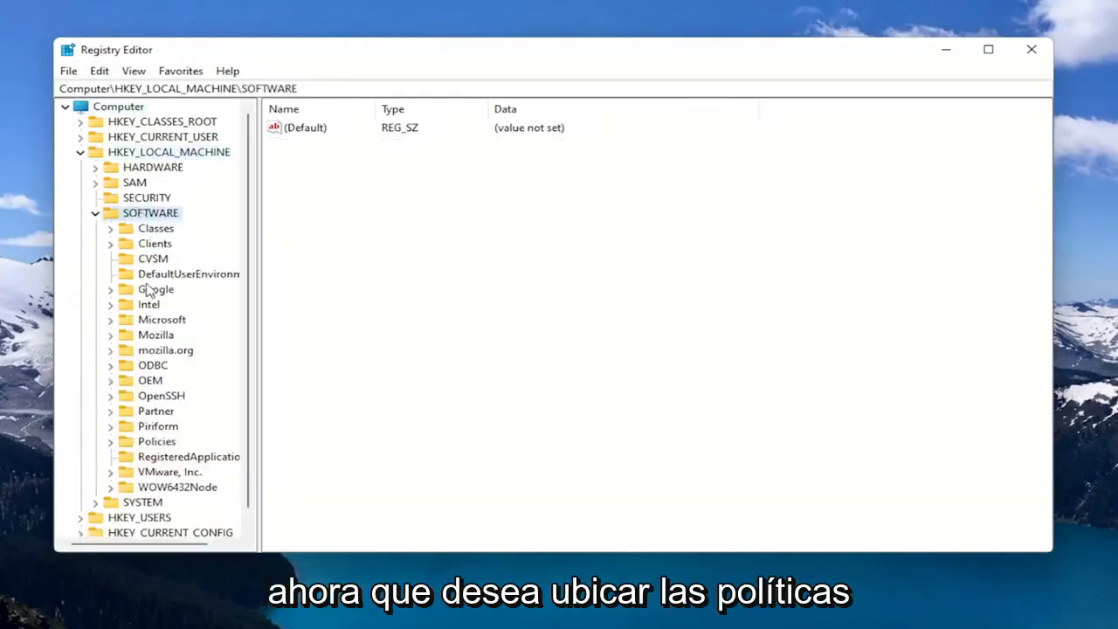
{"action": "left_click", "coordinate": [157, 440]}
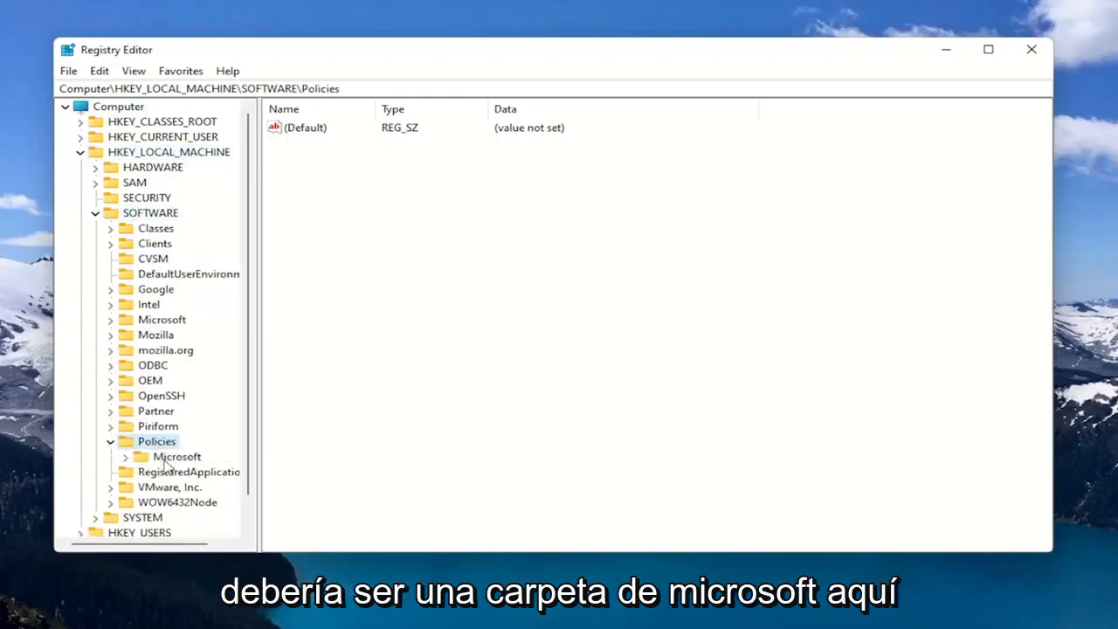
{"action": "double_click", "coordinate": [176, 456]}
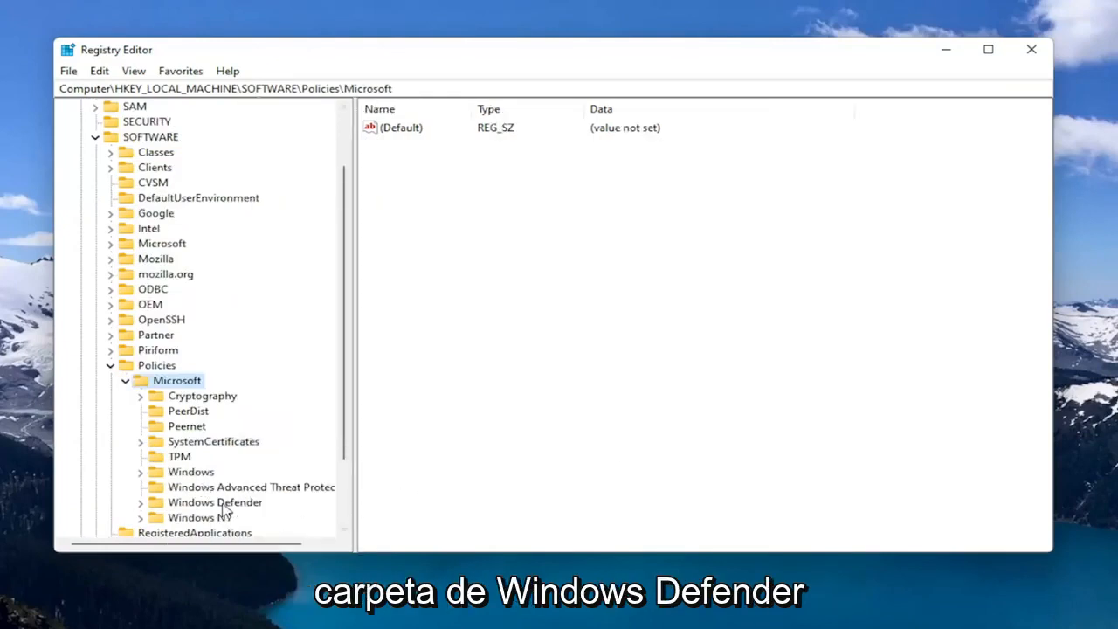
{"action": "left_click", "coordinate": [215, 503]}
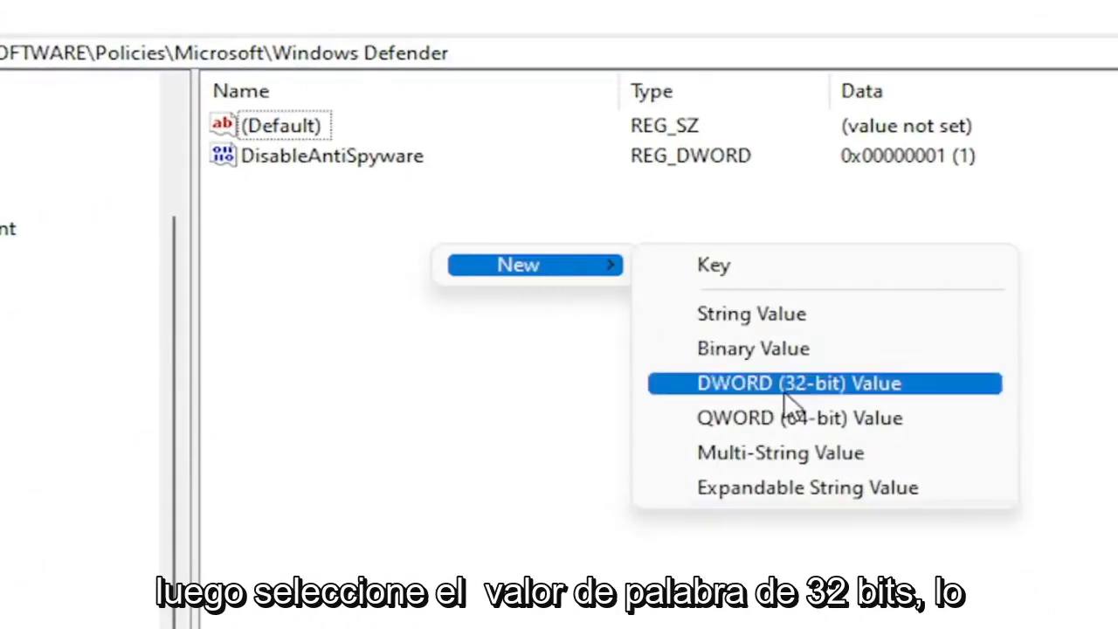
{"action": "left_click", "coordinate": [796, 382]}
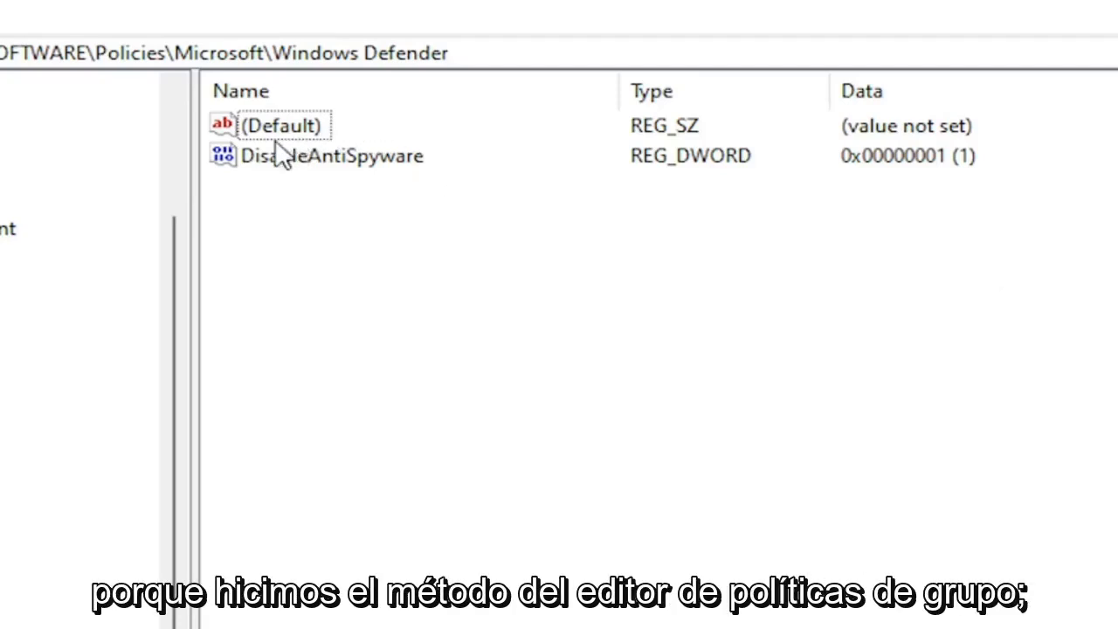
{"action": "mouse_move", "coordinate": [276, 225]}
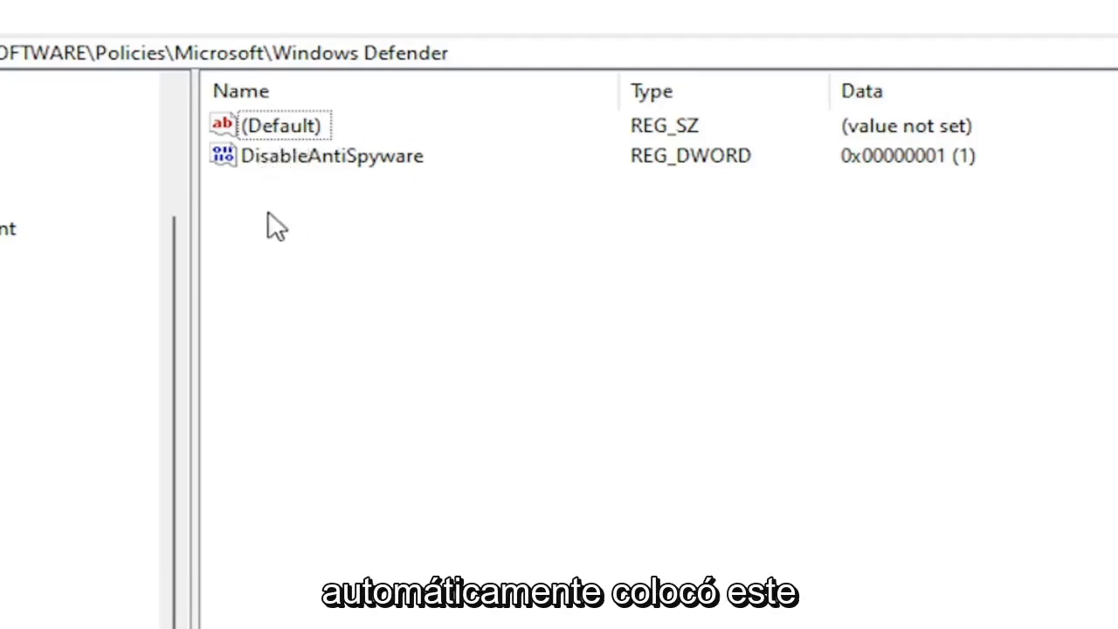
{"action": "mouse_move", "coordinate": [248, 183]}
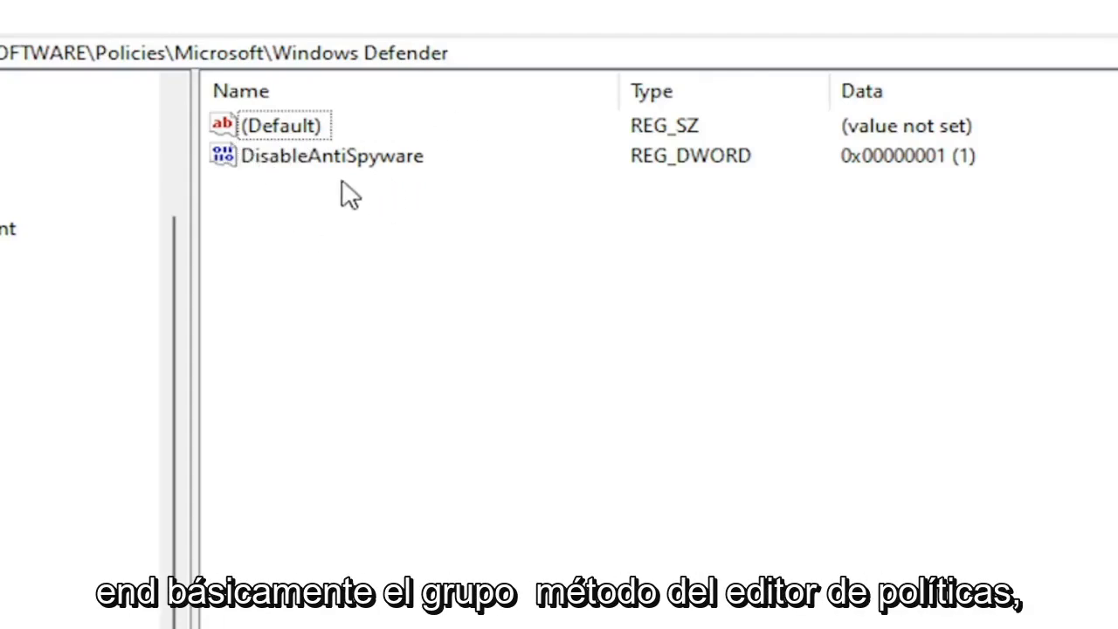
{"action": "mouse_move", "coordinate": [350, 353]}
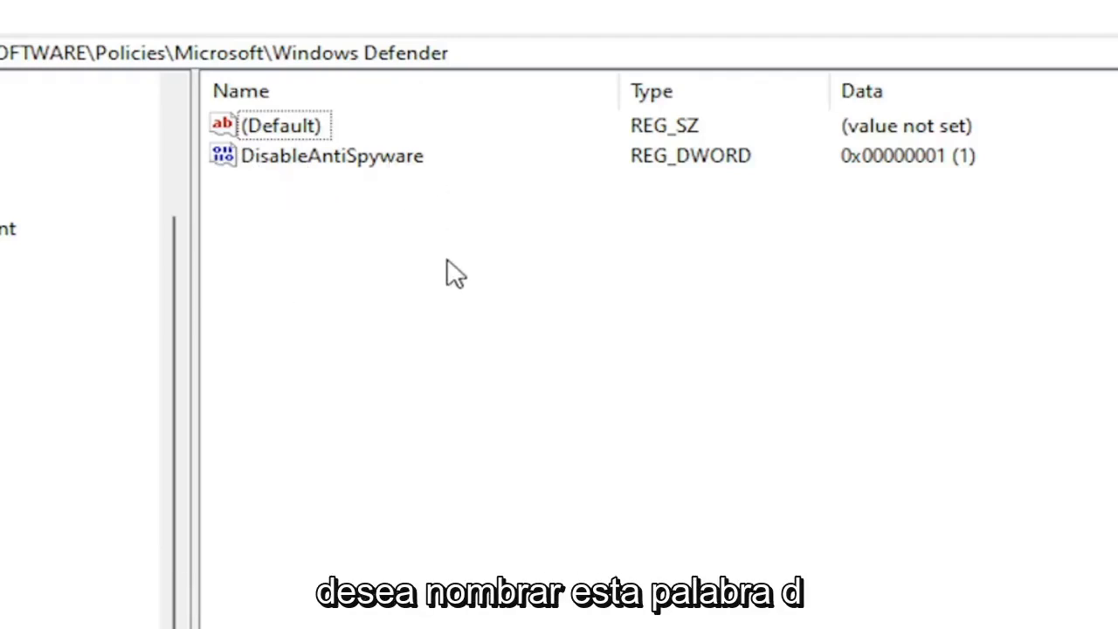
{"action": "mouse_move", "coordinate": [388, 269]}
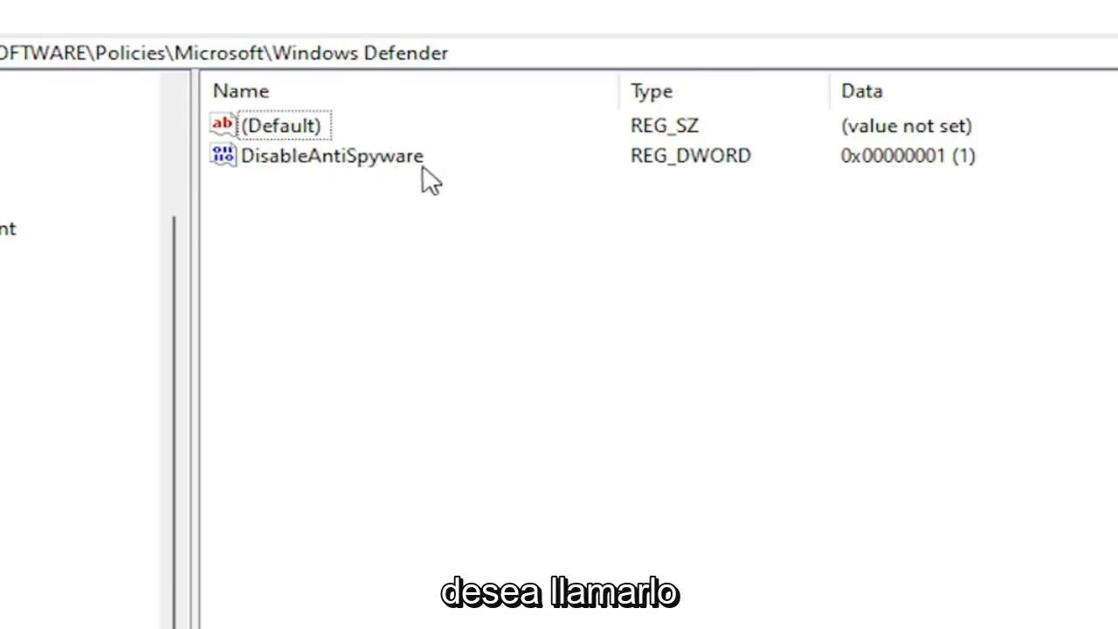
{"action": "double_click", "coordinate": [332, 156]}
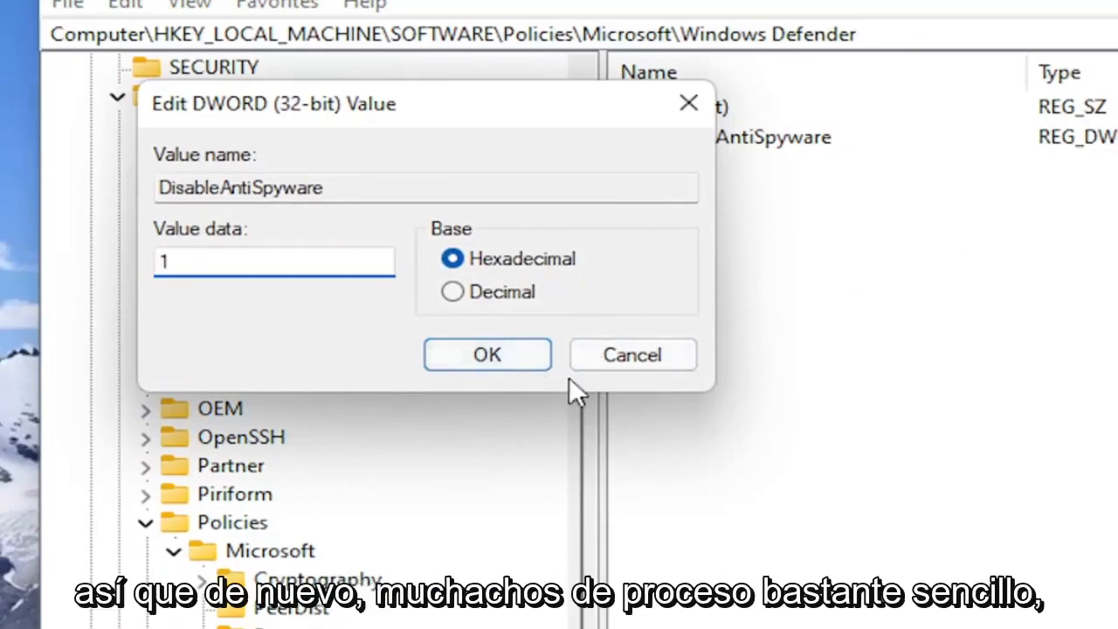
- Keep DisableAntiSpyware at 1, leave Registry Editor and dismiss the input language notification
{"action": "left_click", "coordinate": [485, 352]}
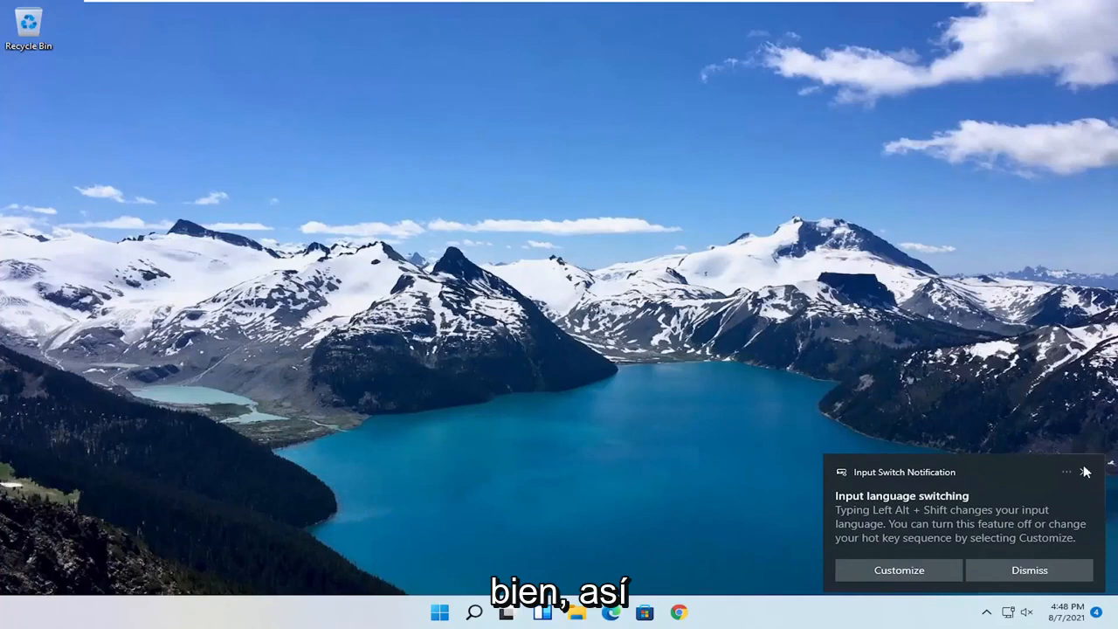
{"action": "left_click", "coordinate": [1029, 569]}
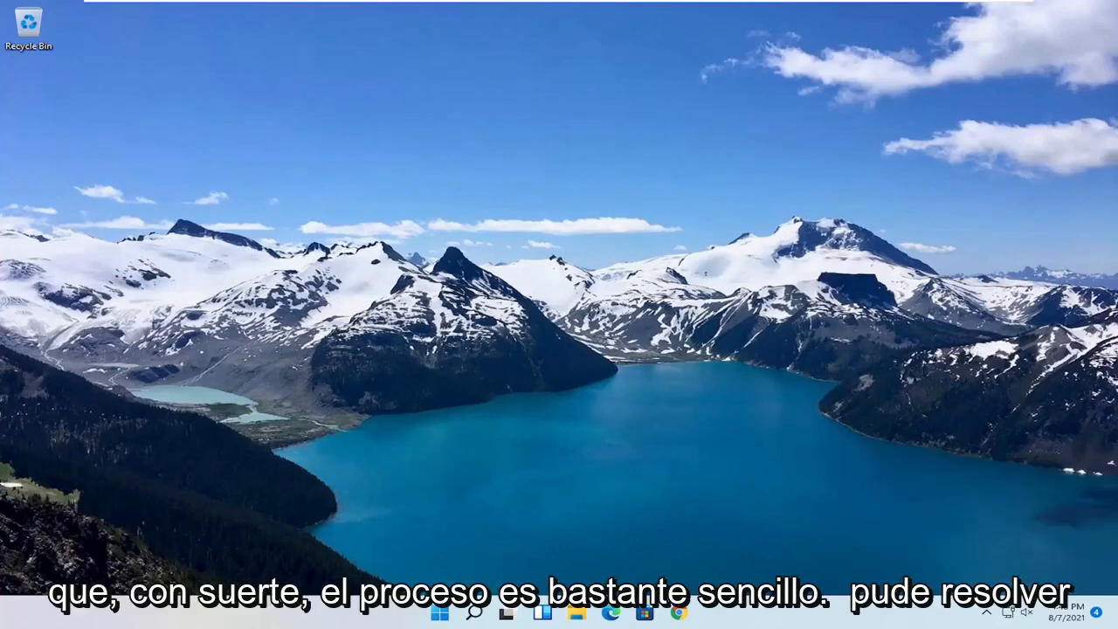